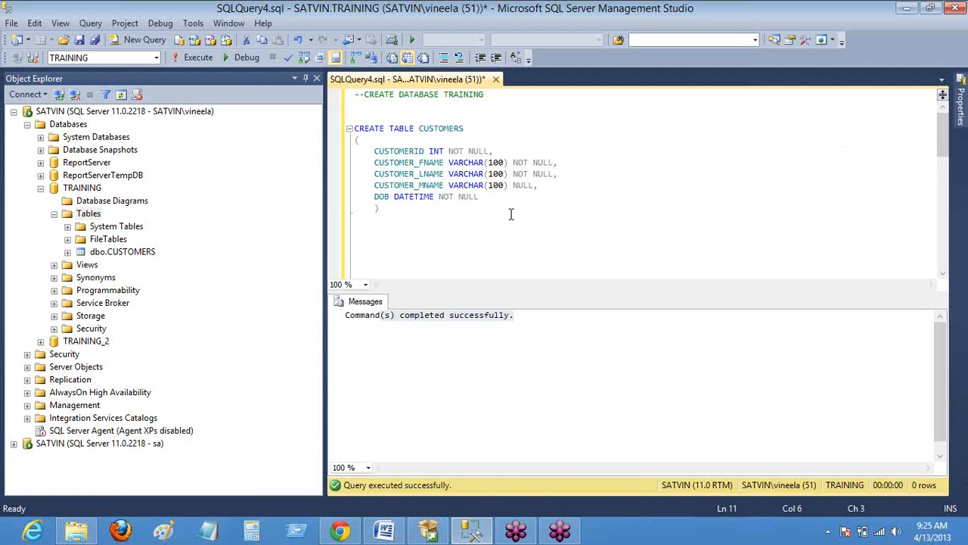
pyautogui.moveTo(536, 213)
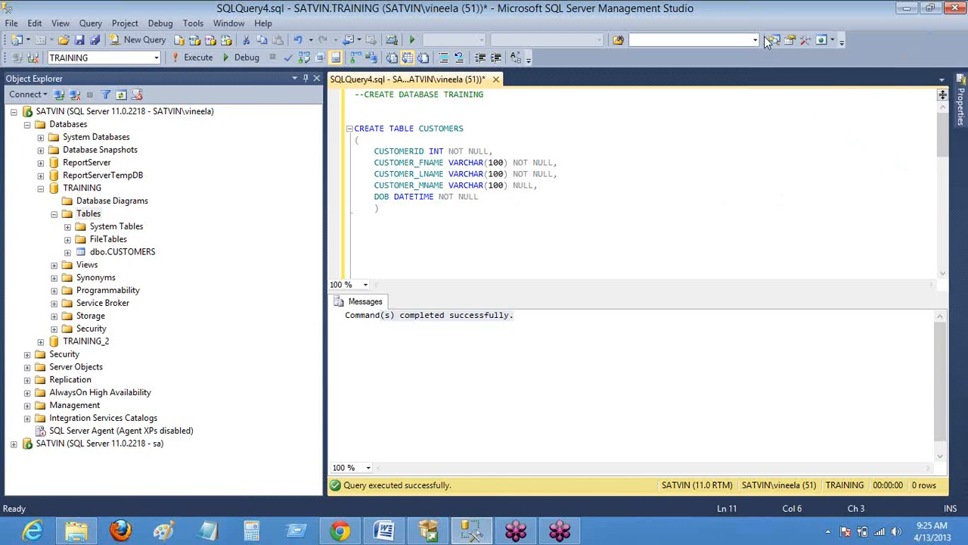
pyautogui.moveTo(767, 47)
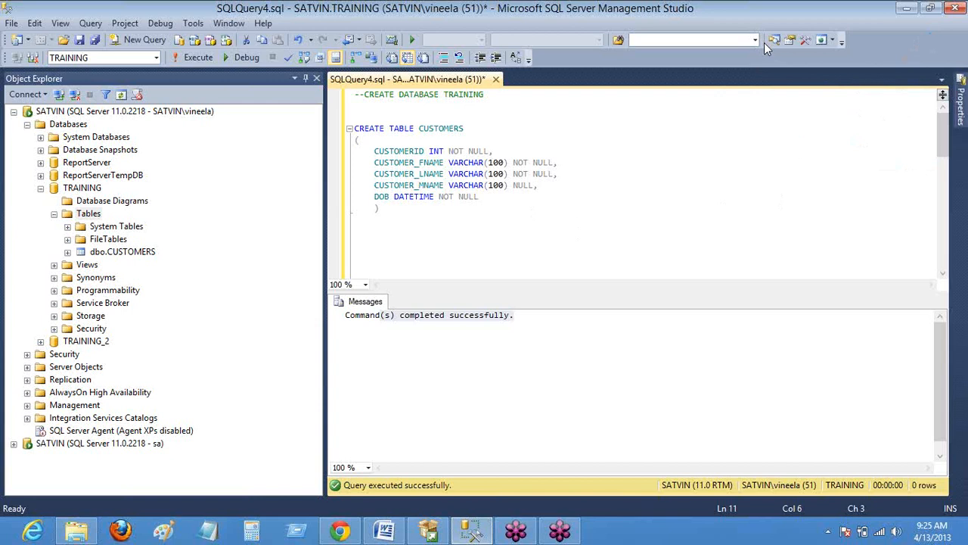
pyautogui.moveTo(128, 249)
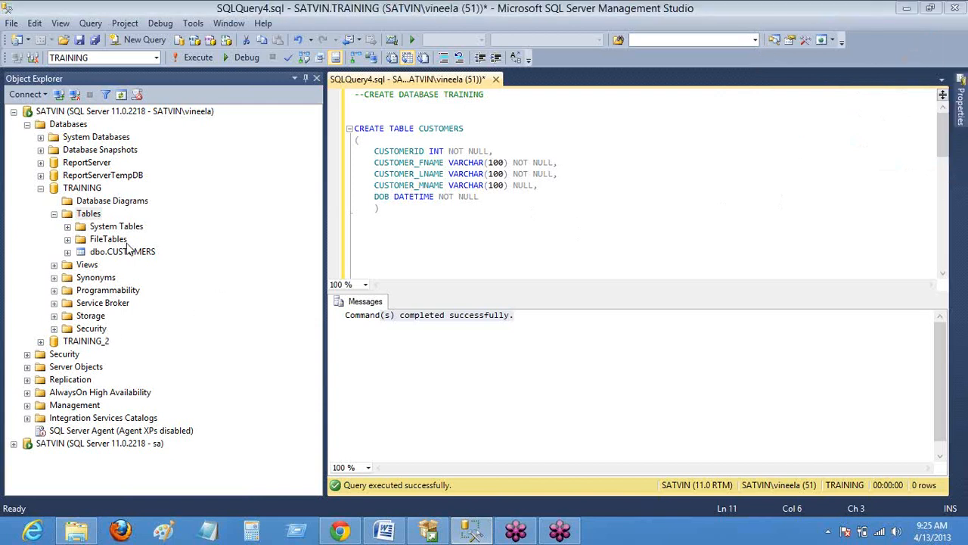
# - Begin a new table in TRAINING with CUSTID as an int column that disallows nulls
pyautogui.click(87, 213)
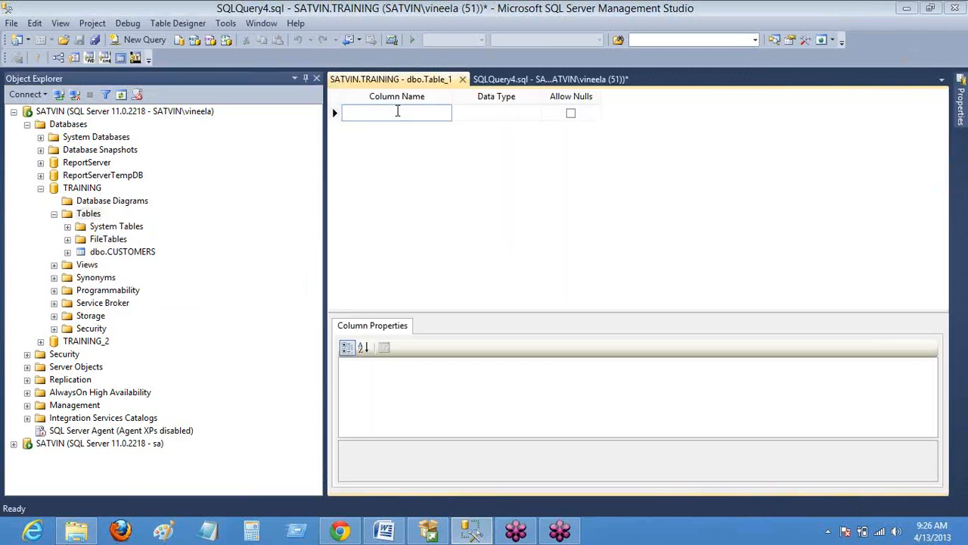
pyautogui.write('CUSTID')
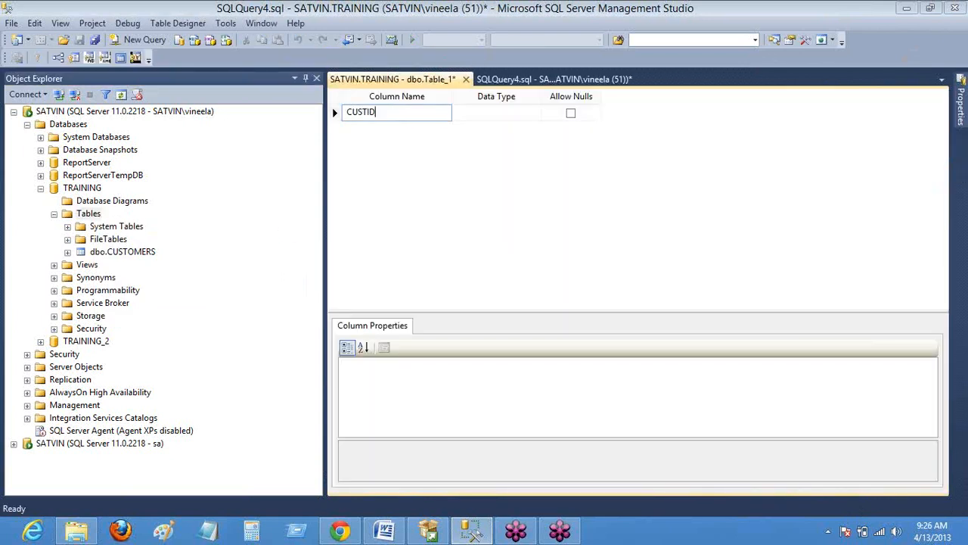
pyautogui.click(496, 112)
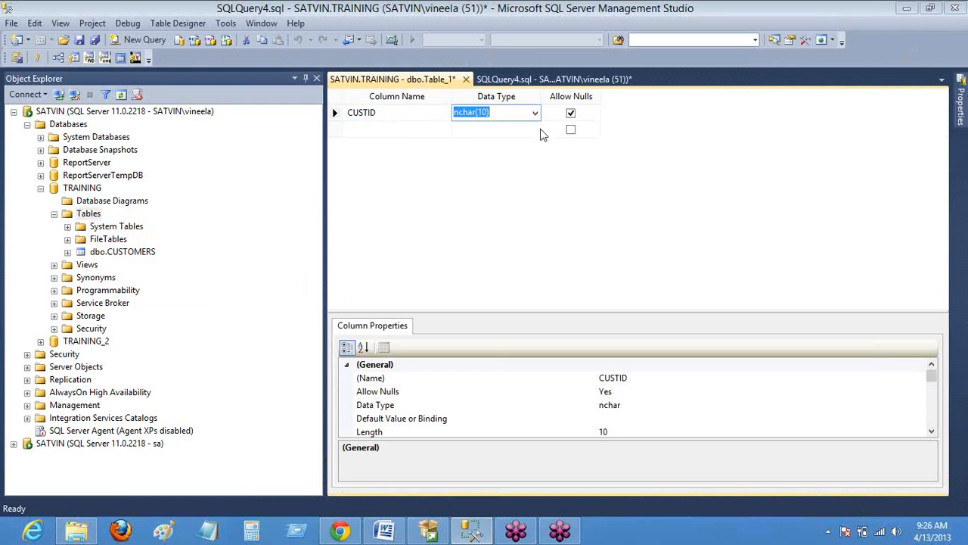
pyautogui.click(536, 112)
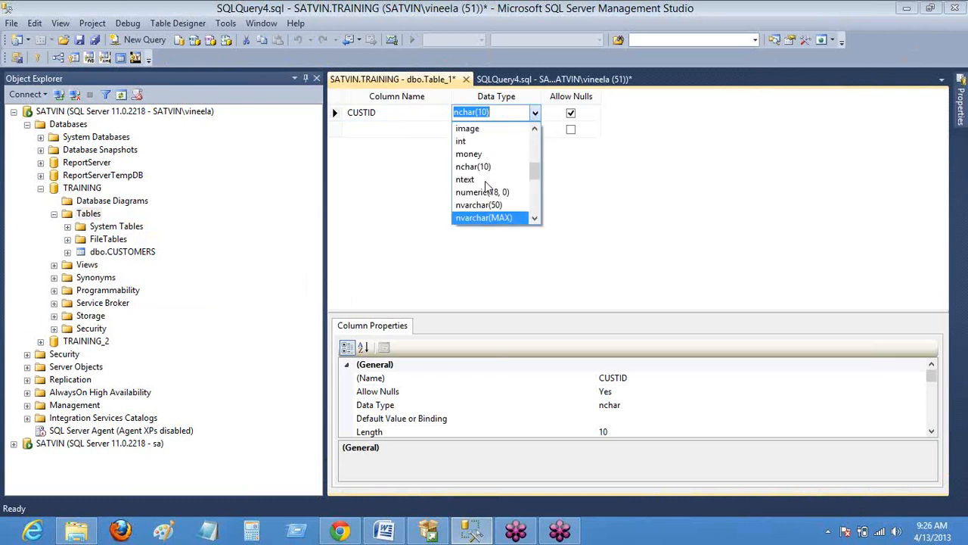
pyautogui.click(460, 141)
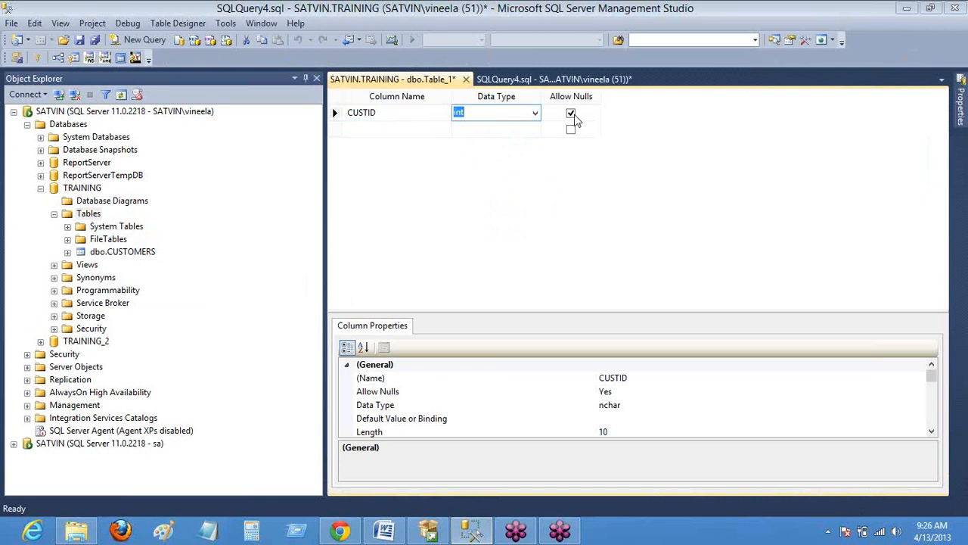
pyautogui.click(572, 112)
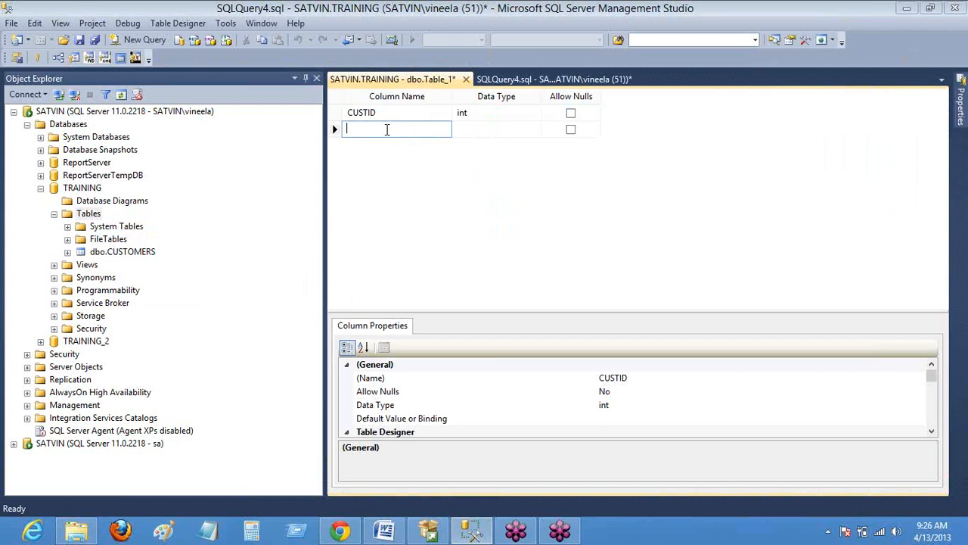
# - Add FNAME as a varchar(50) column with Allow Nulls unchecked
pyautogui.write('FNAME')
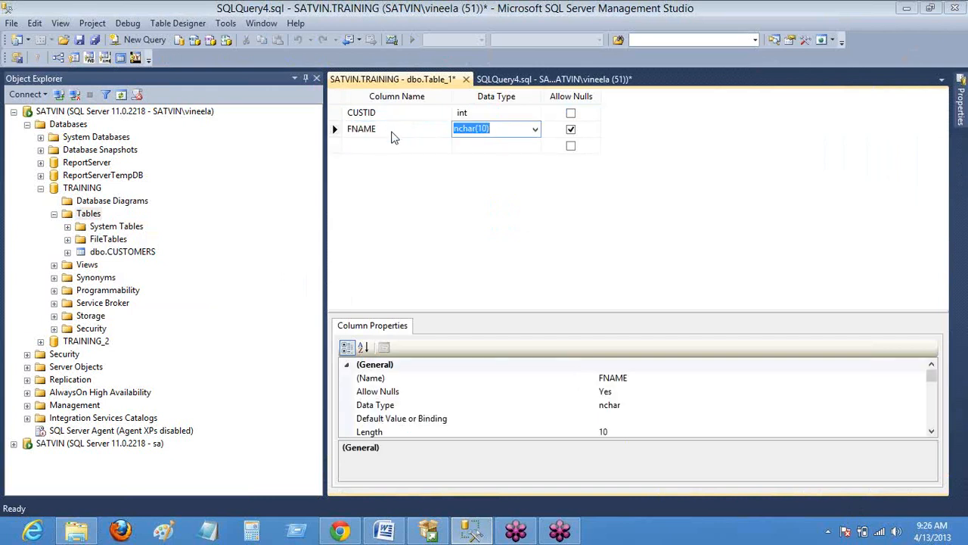
pyautogui.click(536, 129)
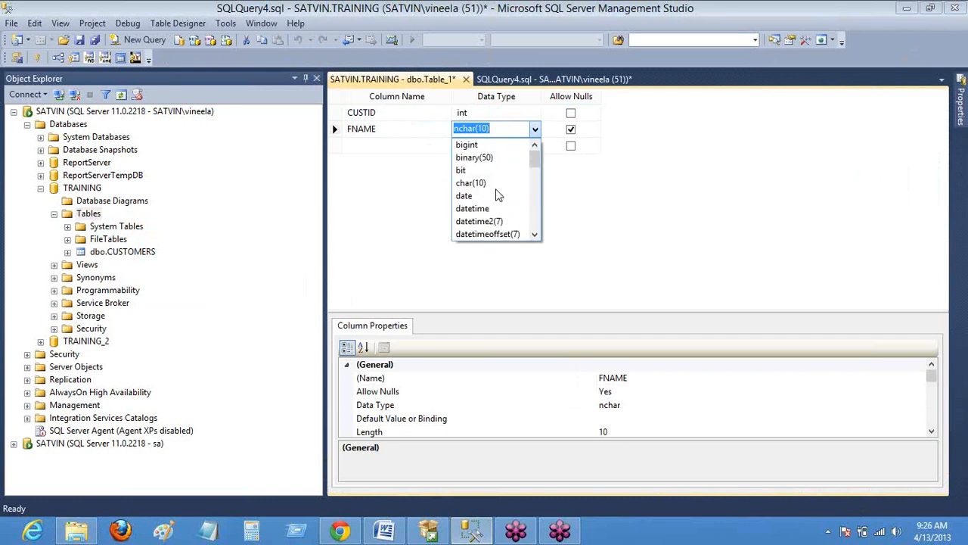
pyautogui.scroll(-3)
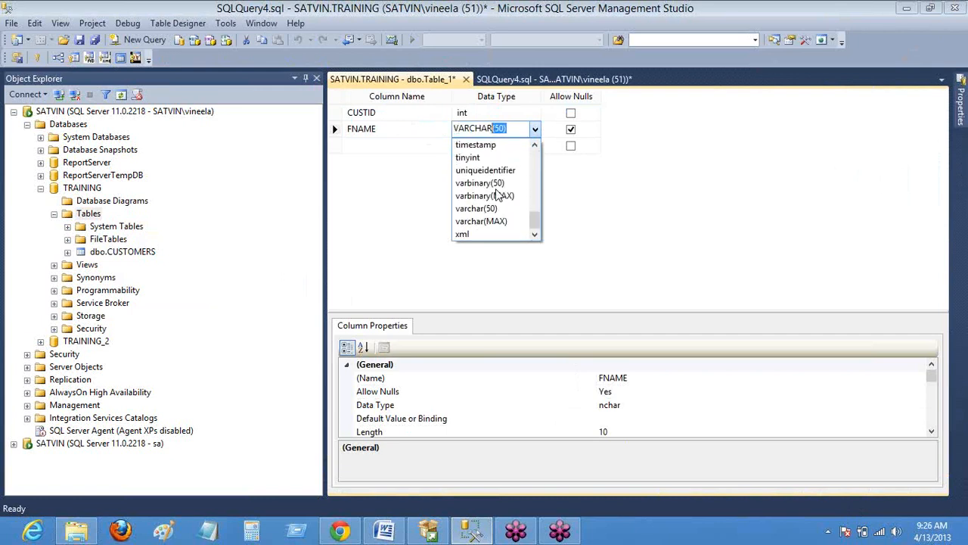
pyautogui.click(477, 209)
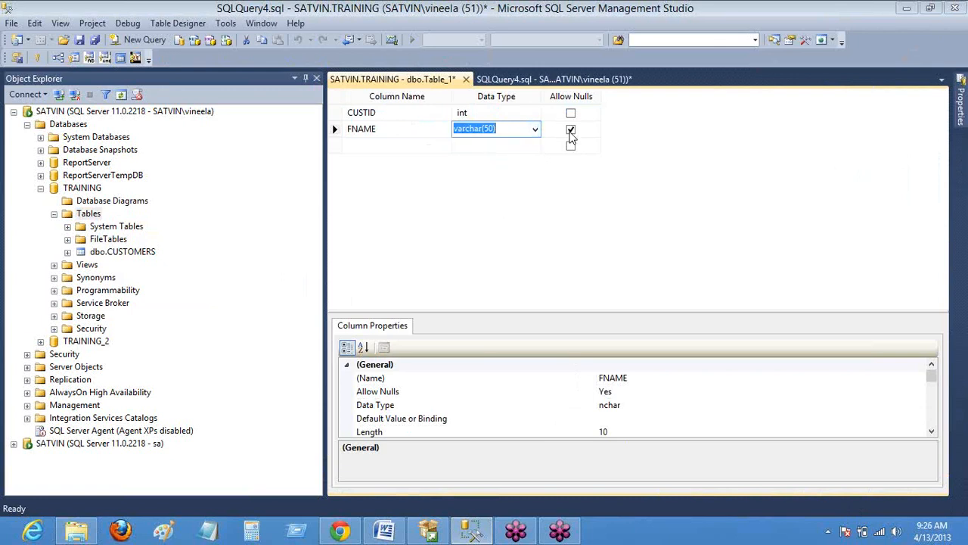
pyautogui.click(570, 129)
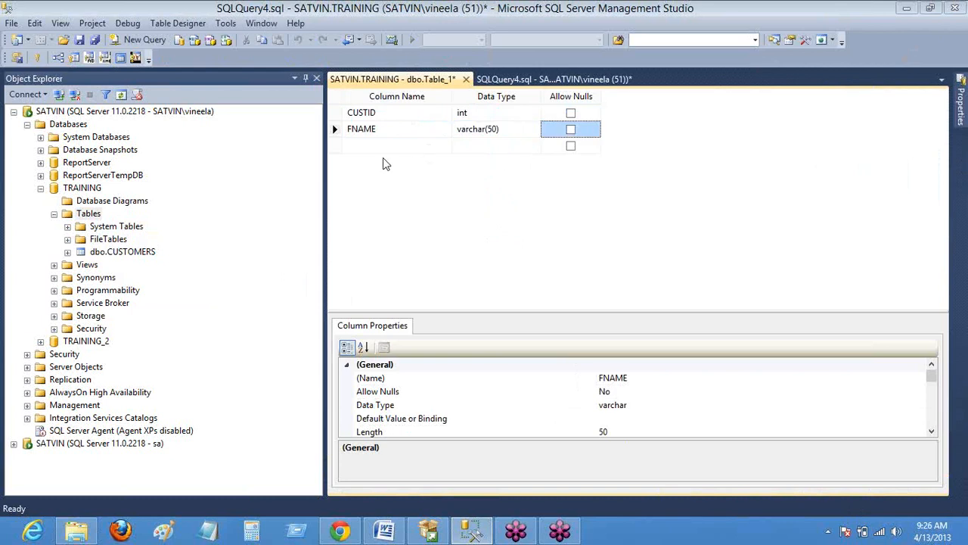
# - Add MNAME as nullable varchar(50) and DOB as DATETIME disallowing nulls
pyautogui.write('M')
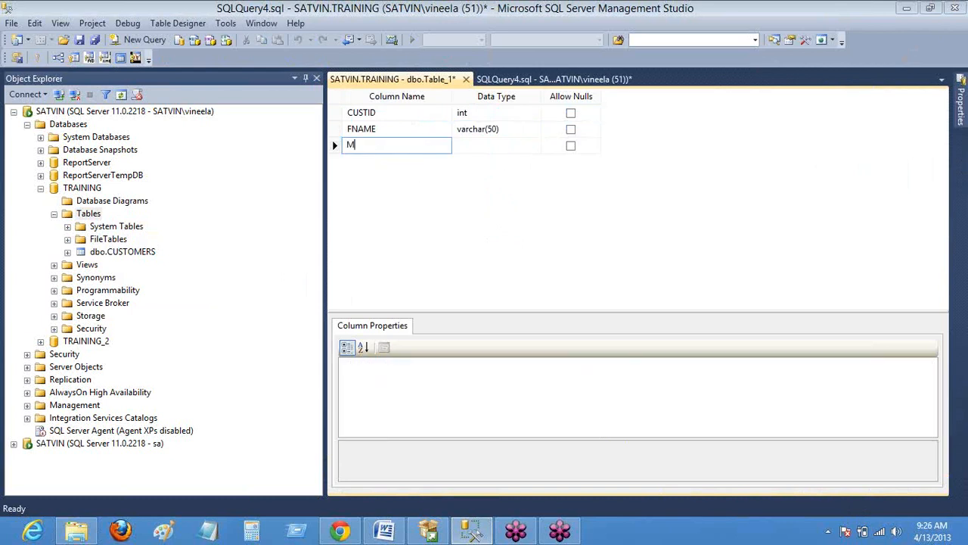
pyautogui.write('NAME')
pyautogui.click(496, 144)
pyautogui.write('VARCHAR')
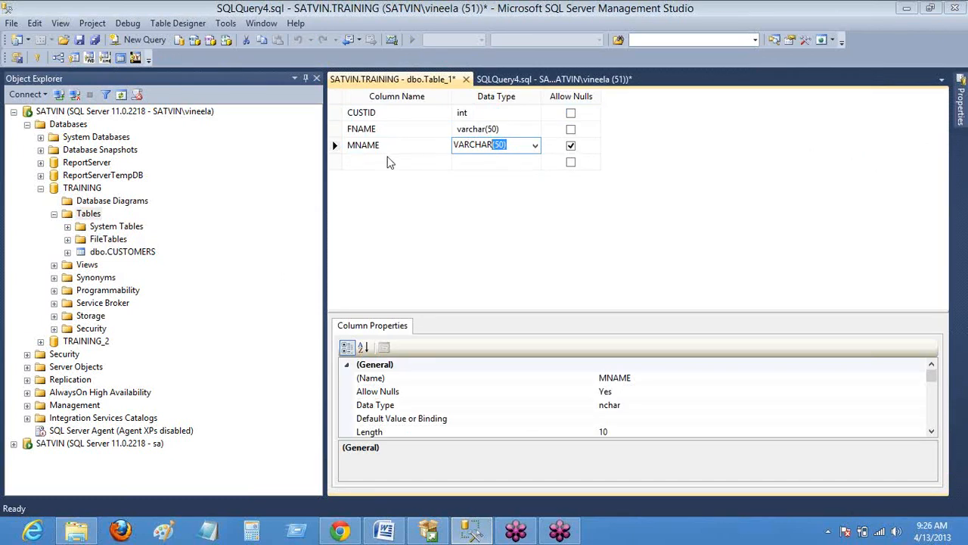
pyautogui.write('DO')
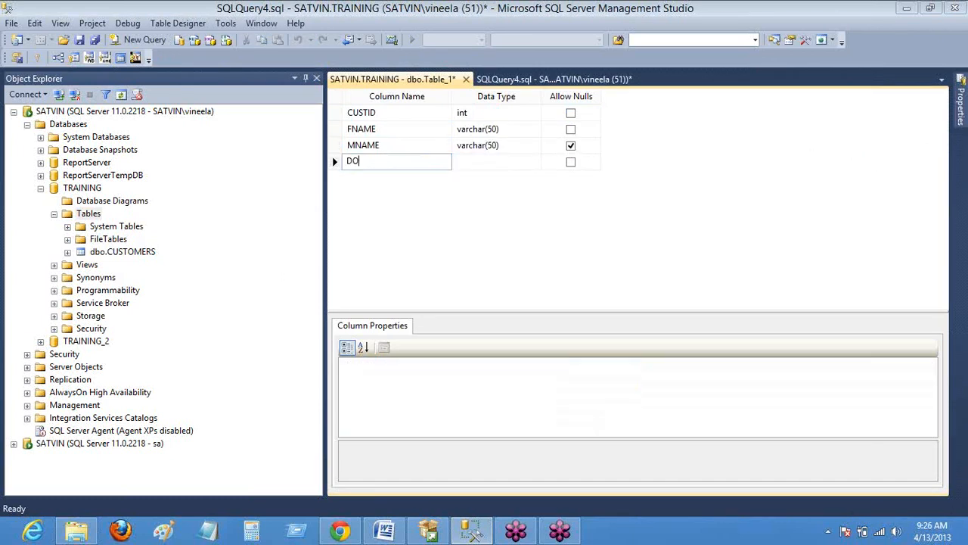
pyautogui.write('DOB')
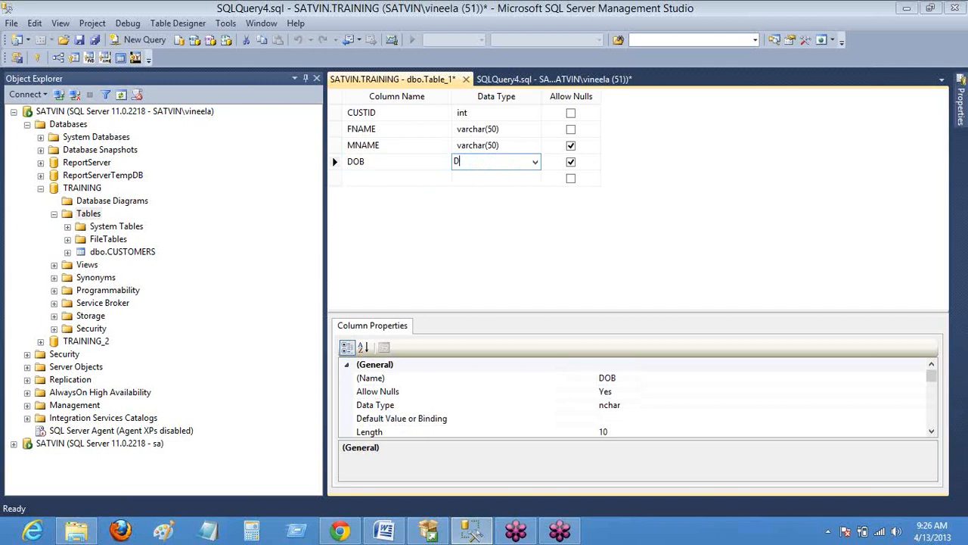
pyautogui.write('DATETIME')
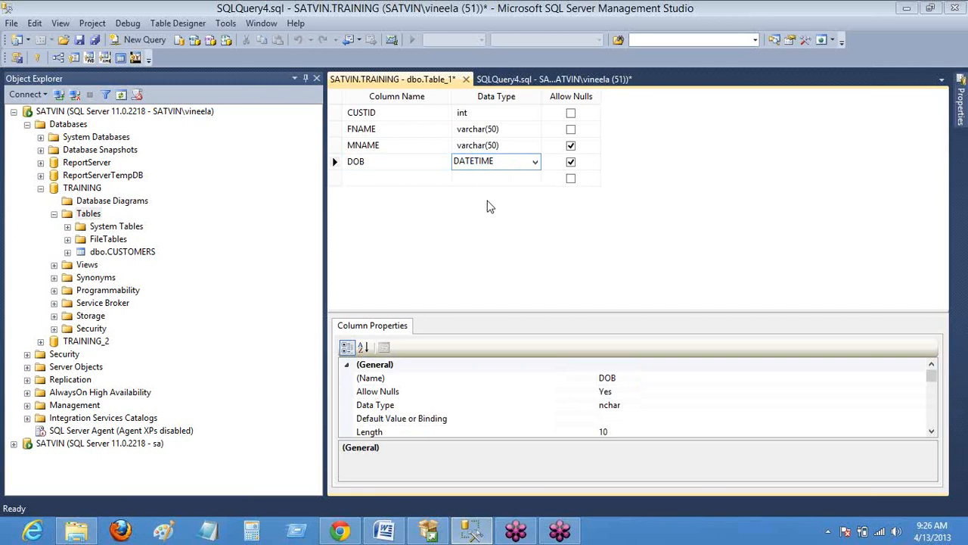
pyautogui.click(571, 160)
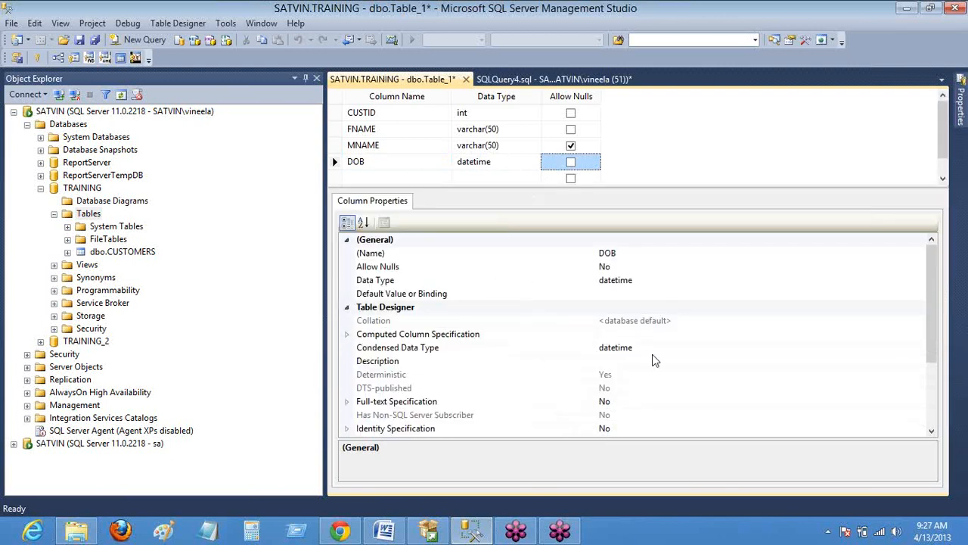
pyautogui.scroll(-3)
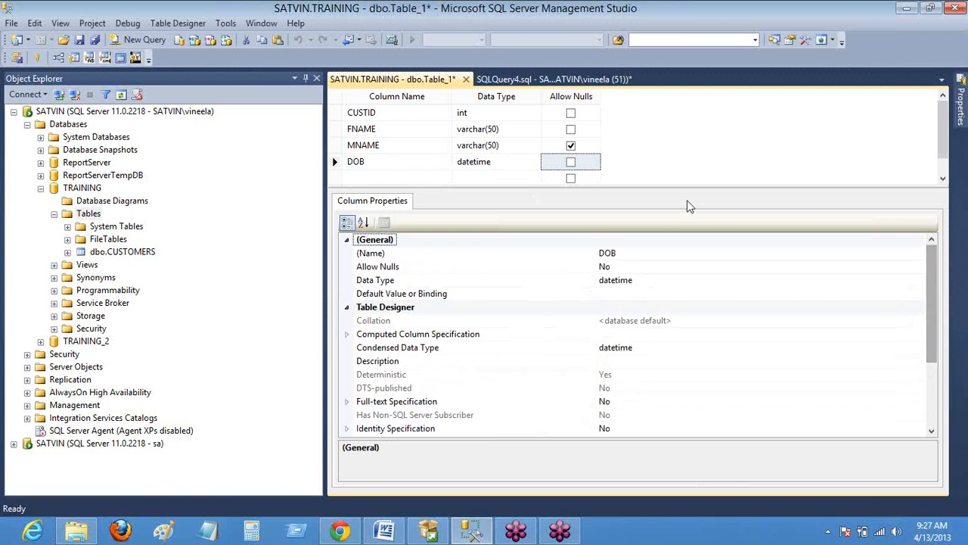
pyautogui.moveTo(675, 188)
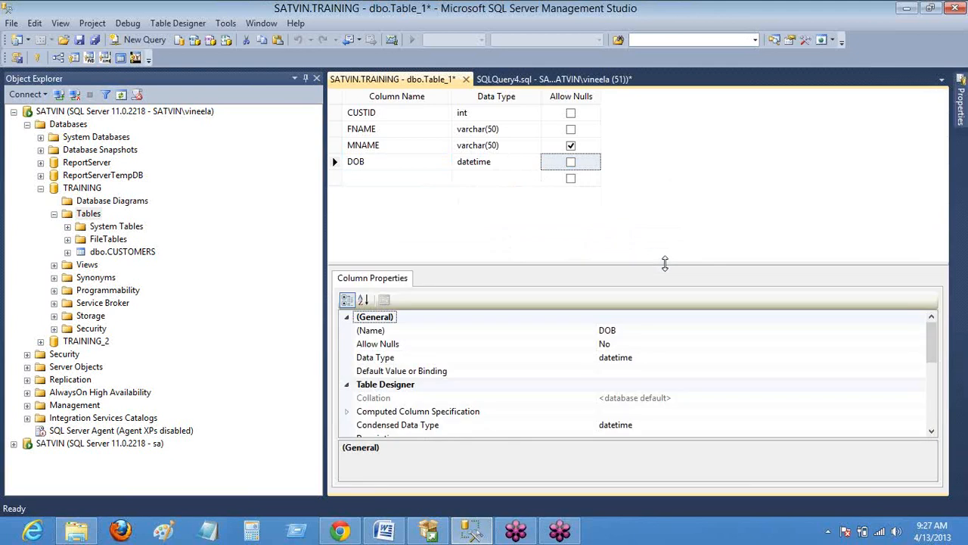
pyautogui.moveTo(664, 264); pyautogui.dragTo(664, 189)
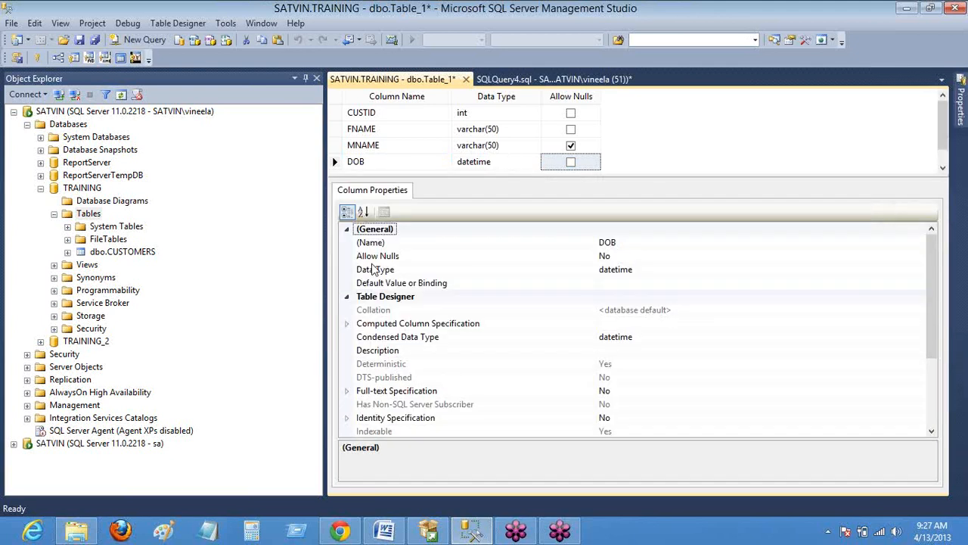
pyautogui.click(396, 112)
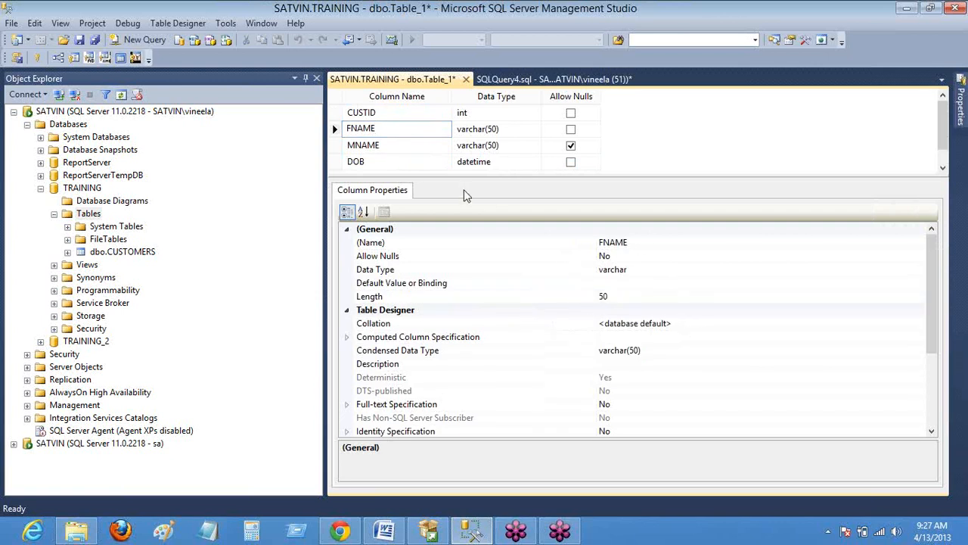
pyautogui.click(363, 145)
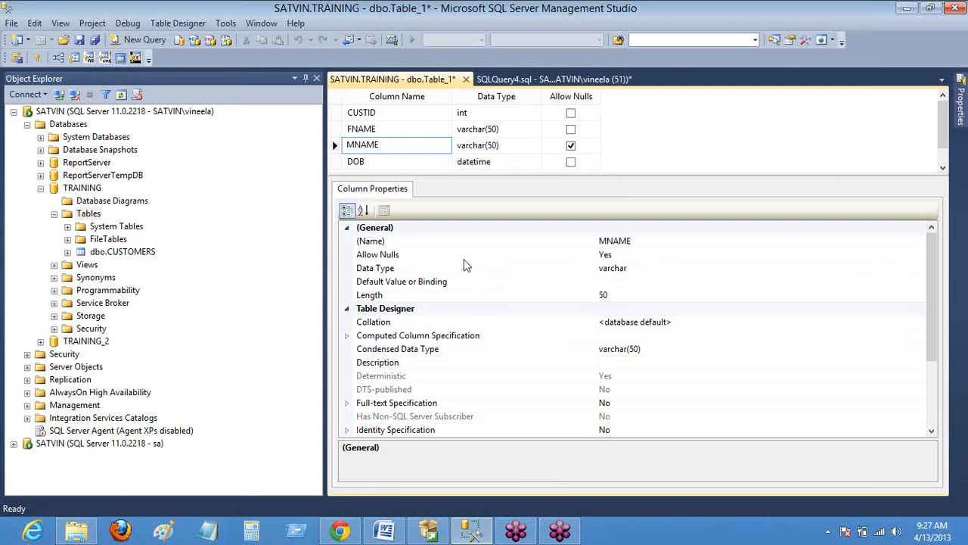
pyautogui.click(369, 293)
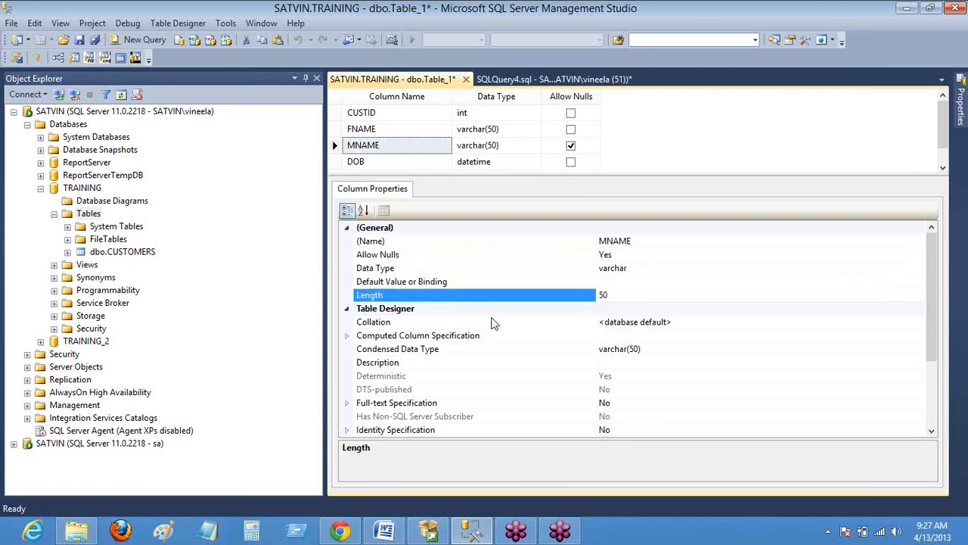
pyautogui.moveTo(499, 150)
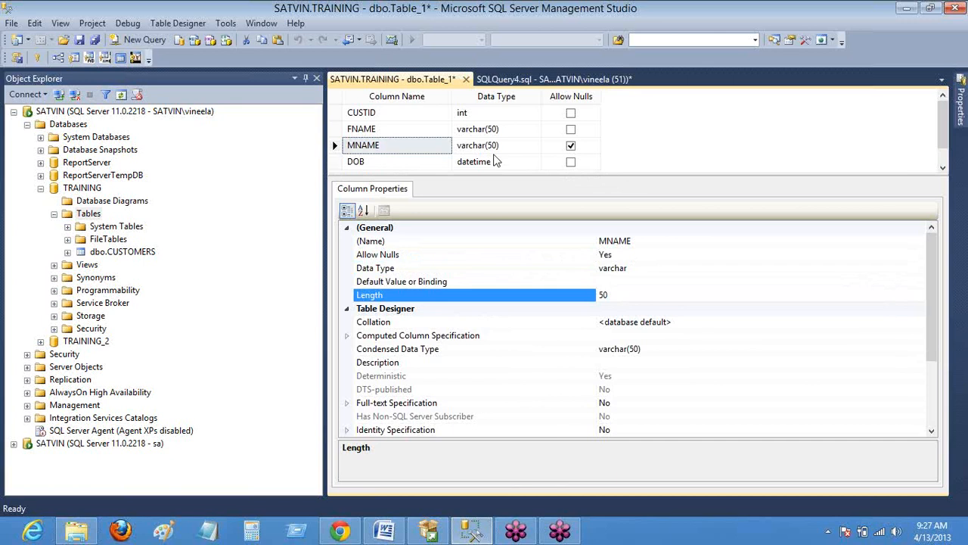
pyautogui.scroll(-3)
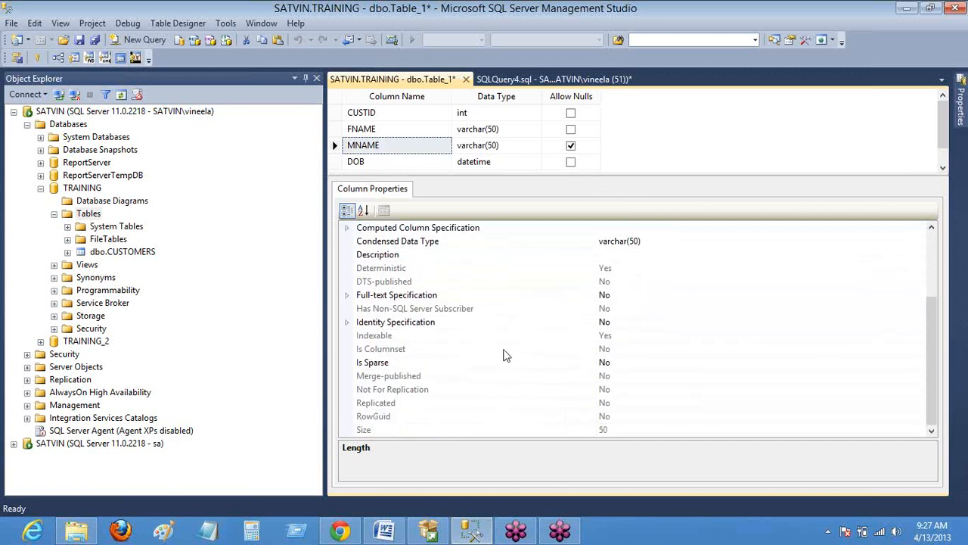
pyautogui.click(396, 320)
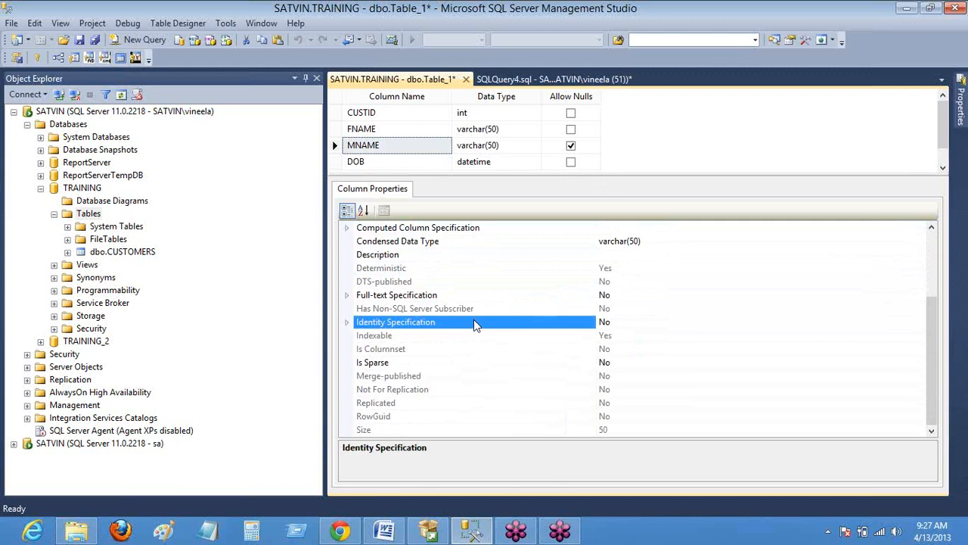
pyautogui.moveTo(490, 342)
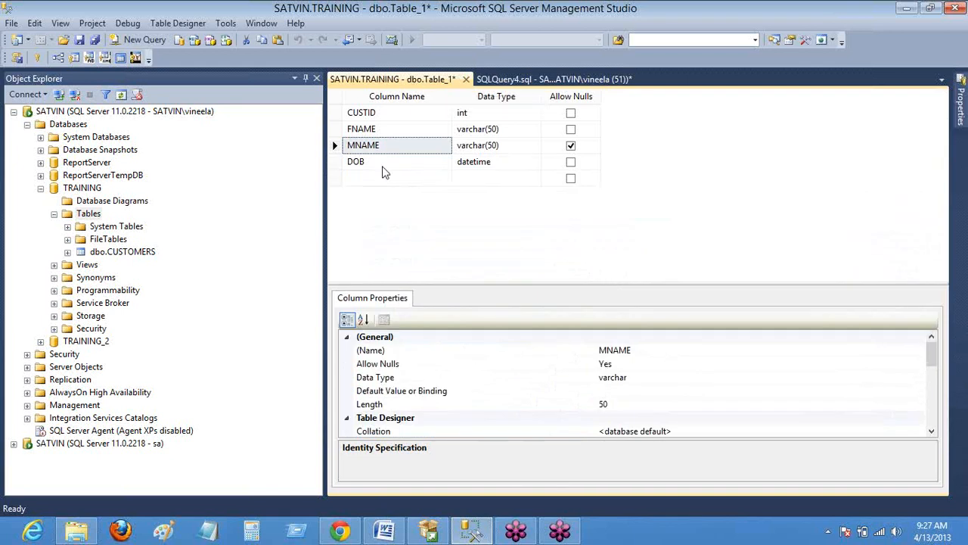
pyautogui.moveTo(472, 188)
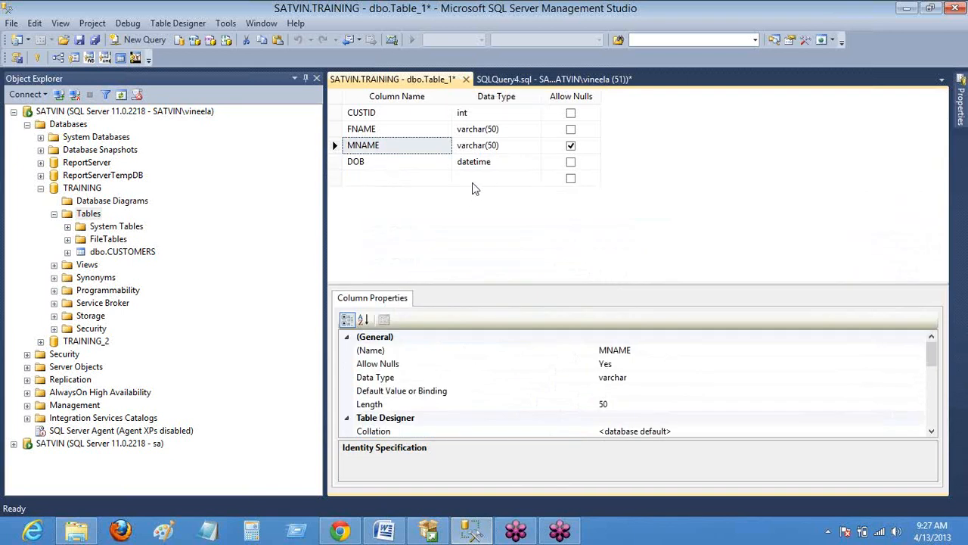
# - Bring up the dbo.Table_1 designer tab's context menu with its save options
pyautogui.rightClick(394, 79)
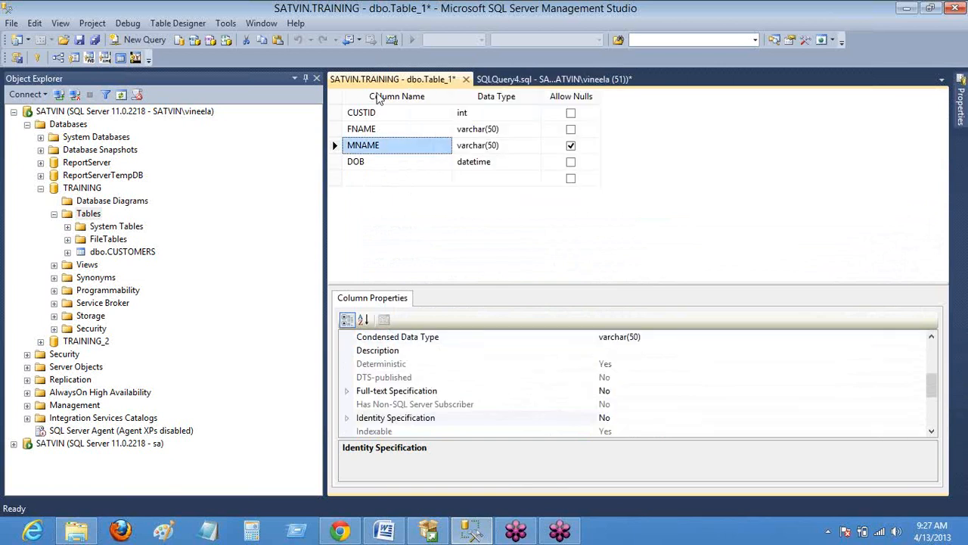
pyautogui.rightClick(391, 78)
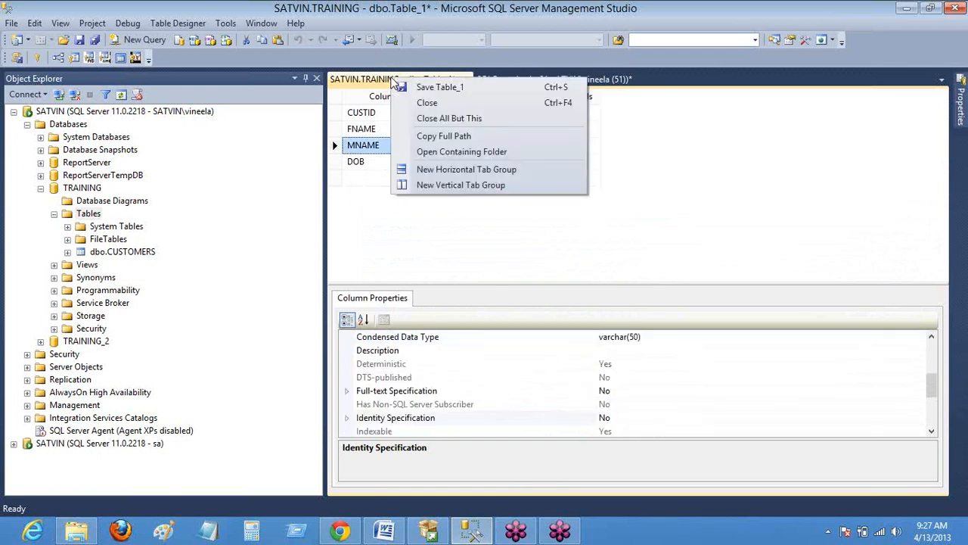
# - Save the four-column table design under the name CUST
pyautogui.click(439, 86)
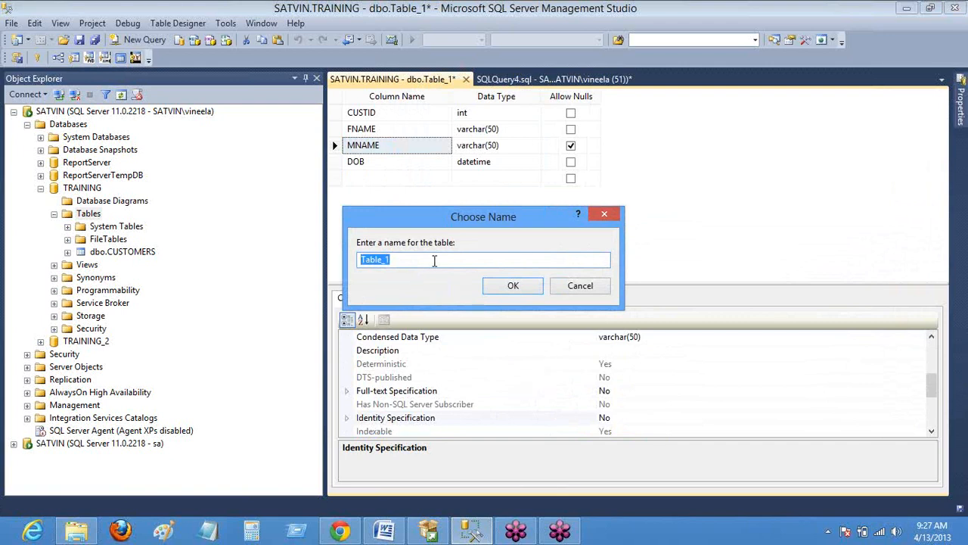
pyautogui.write('CUST')
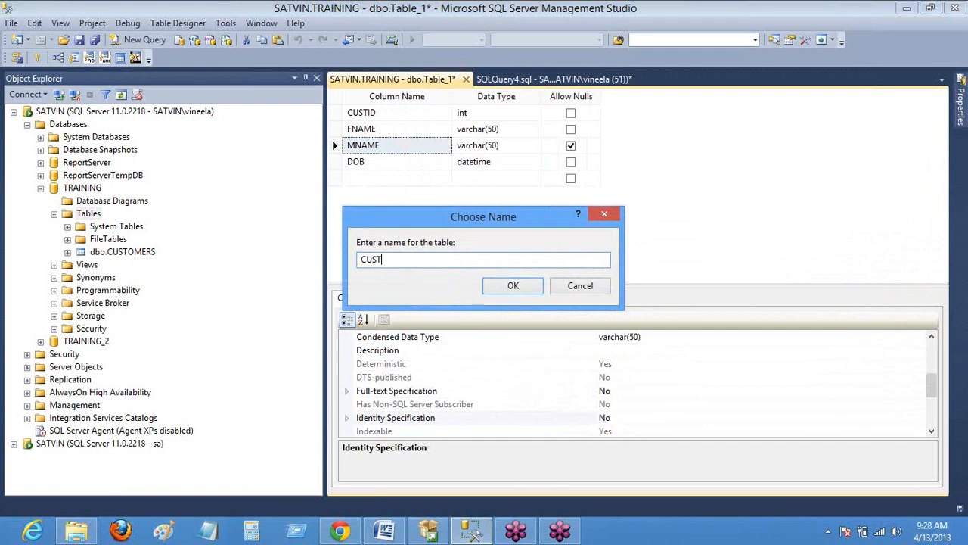
pyautogui.click(512, 284)
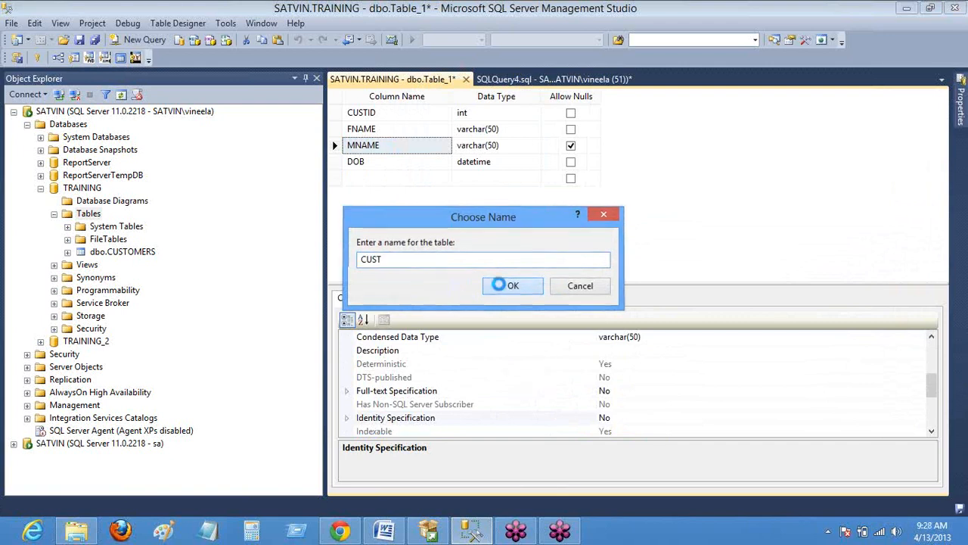
pyautogui.click(513, 284)
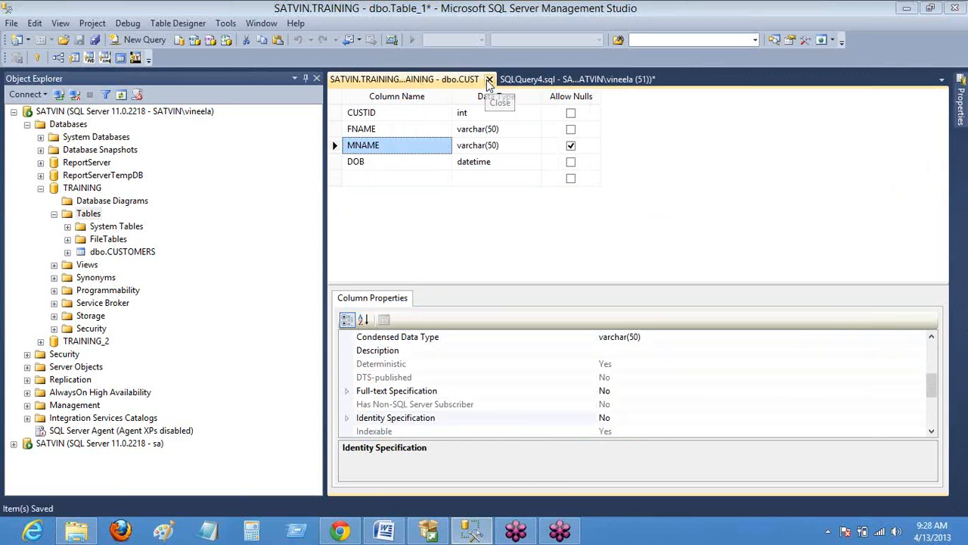
# - Close the CUST designer and verify CUST's columns in Object Explorer, then collapse the nodes
pyautogui.click(490, 79)
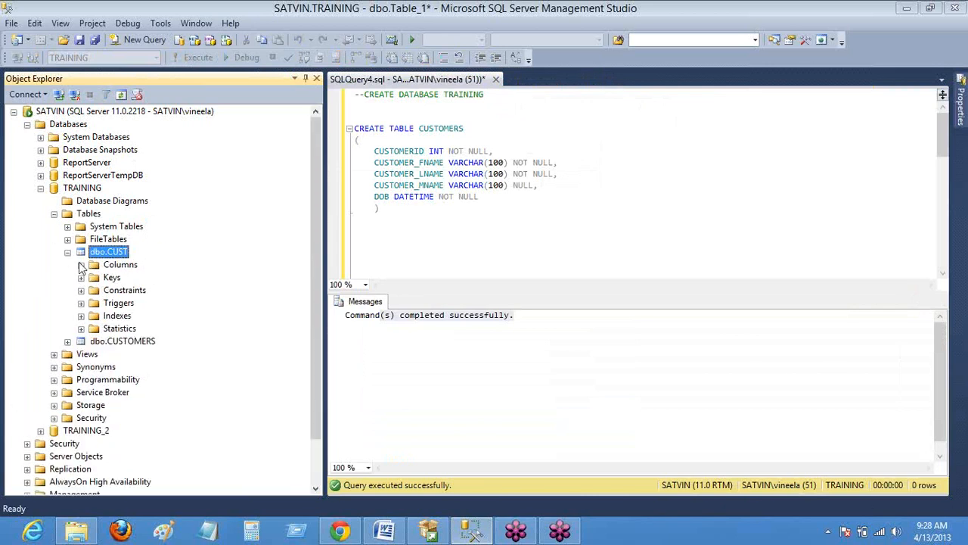
pyautogui.click(82, 264)
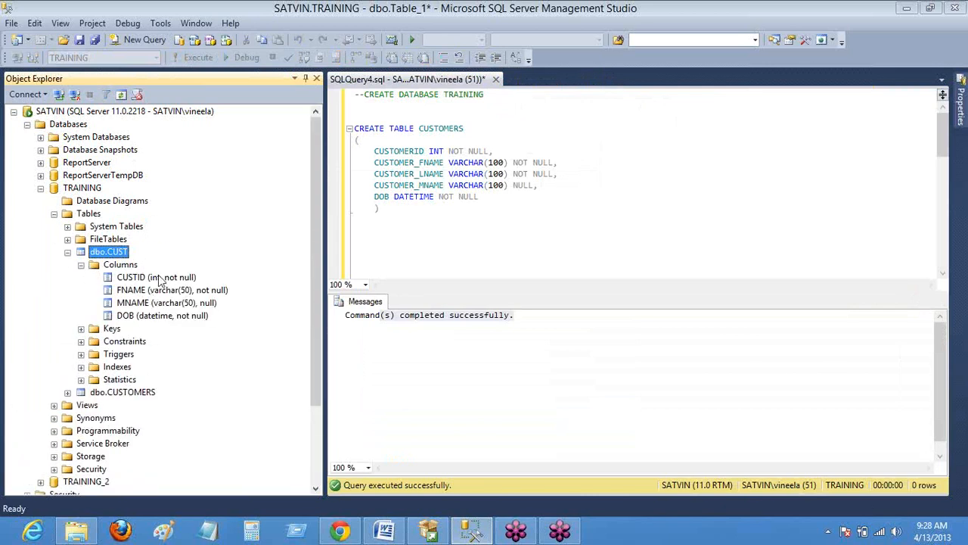
pyautogui.click(66, 252)
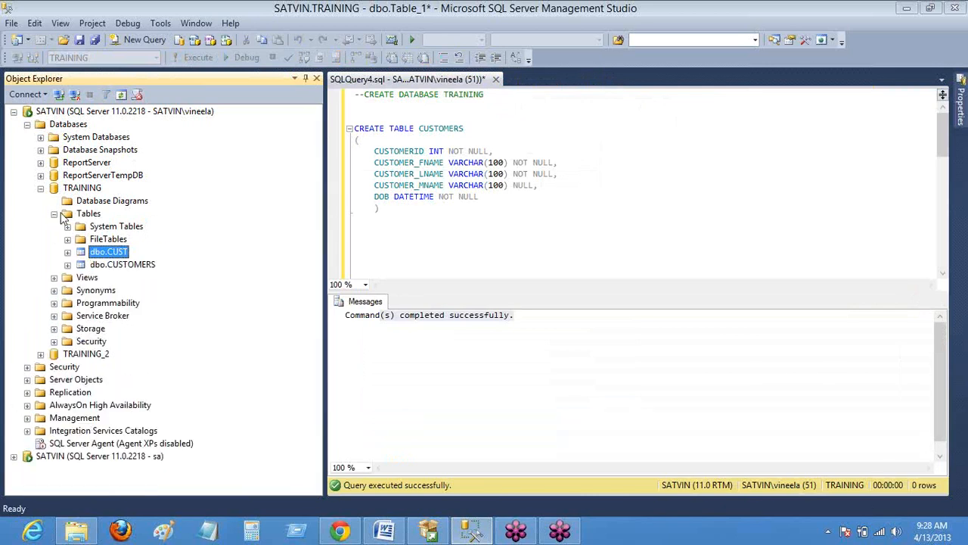
pyautogui.click(67, 213)
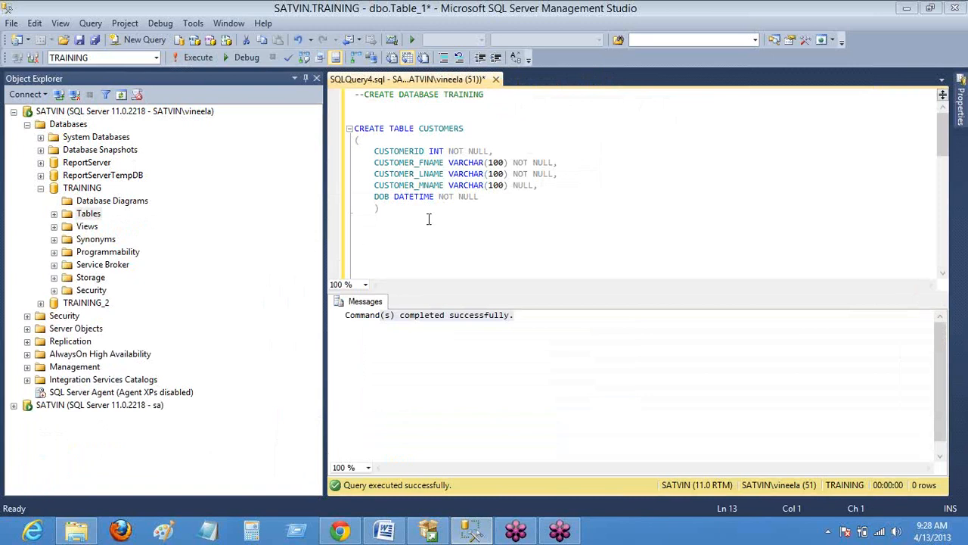
pyautogui.moveTo(442, 381)
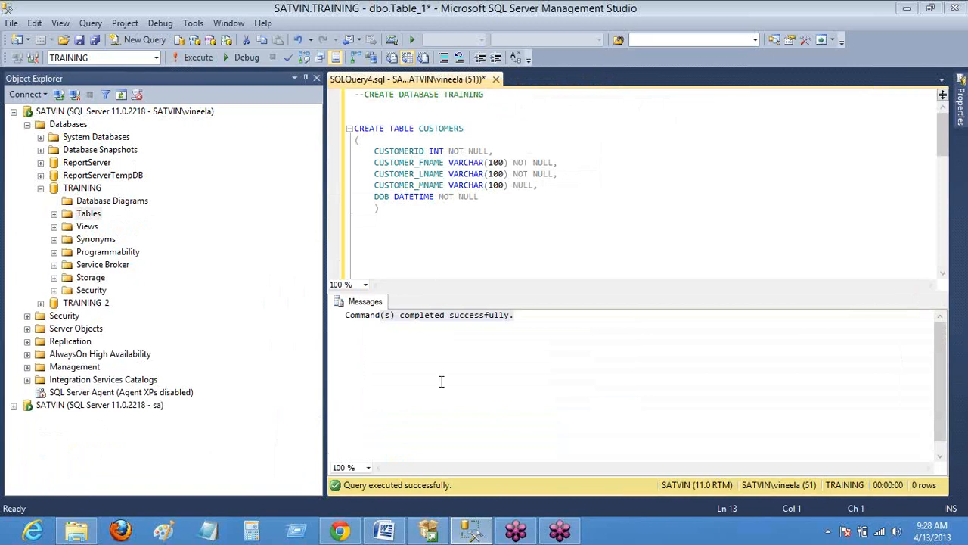
pyautogui.moveTo(385, 529)
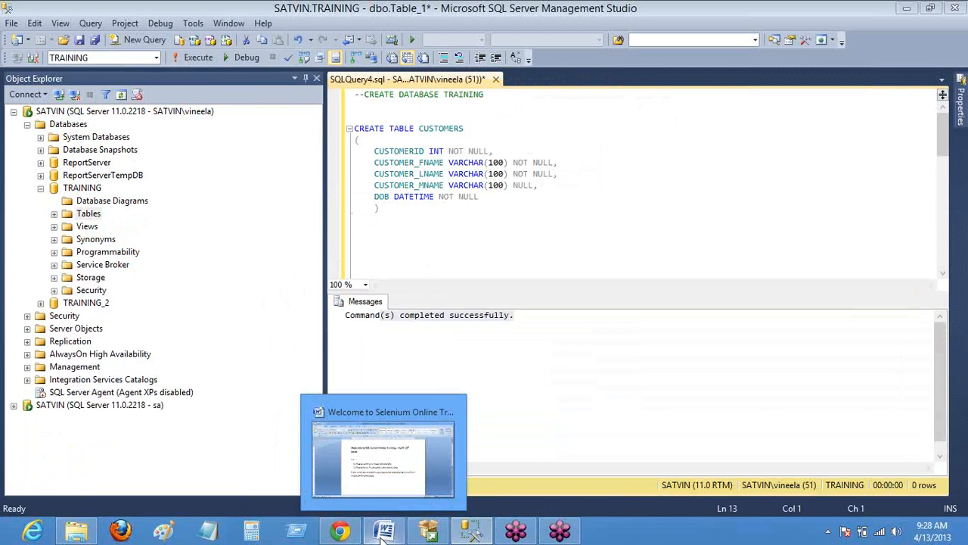
# - Write a SELECT heading with SELECT * FROM CUSTOMERS and SELECT * FROM CUST in the notes
pyautogui.click(339, 529)
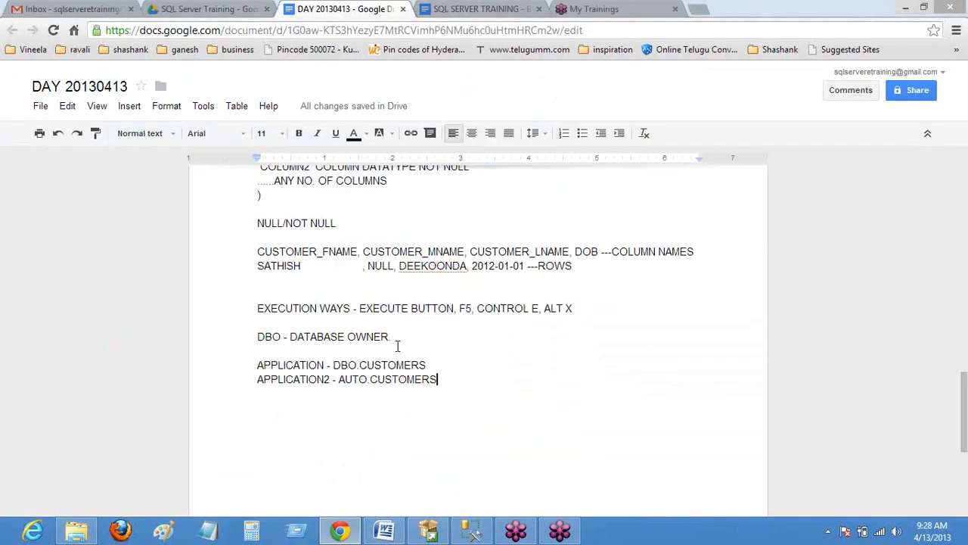
pyautogui.write('SELEC')
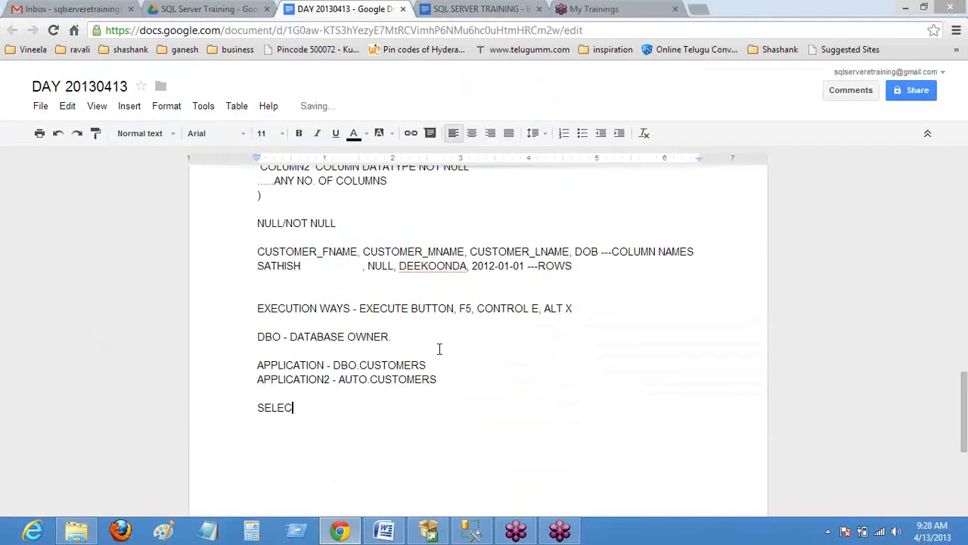
pyautogui.write('T')
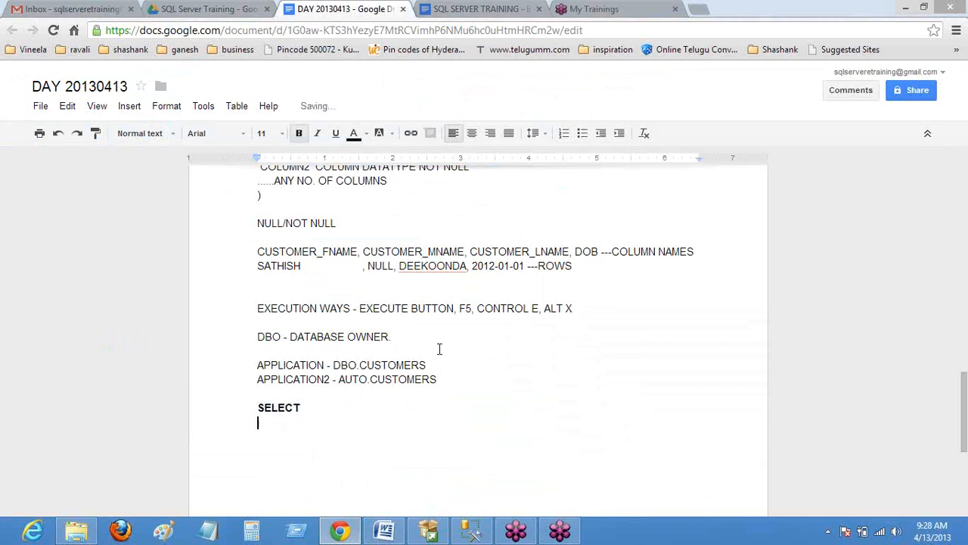
pyautogui.write('SELECT')
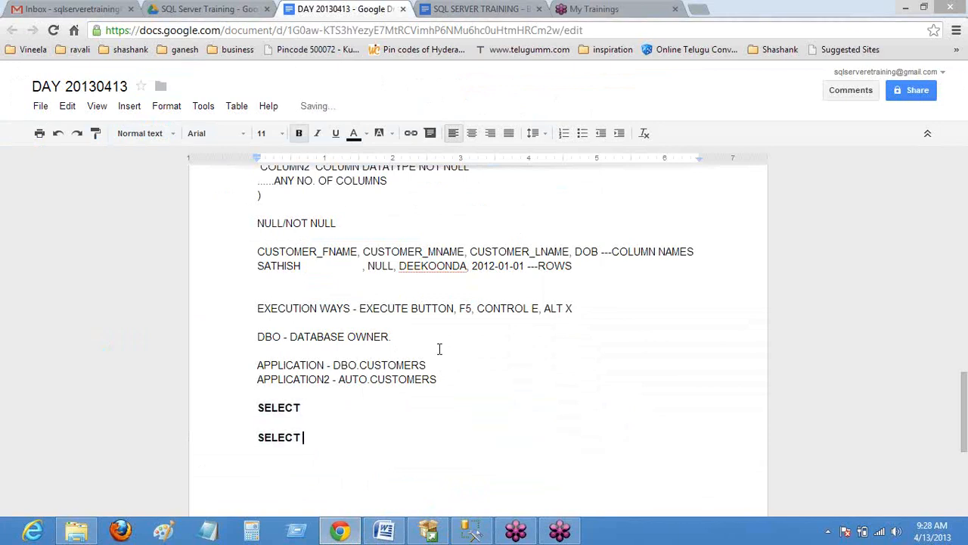
pyautogui.write('* FROM')
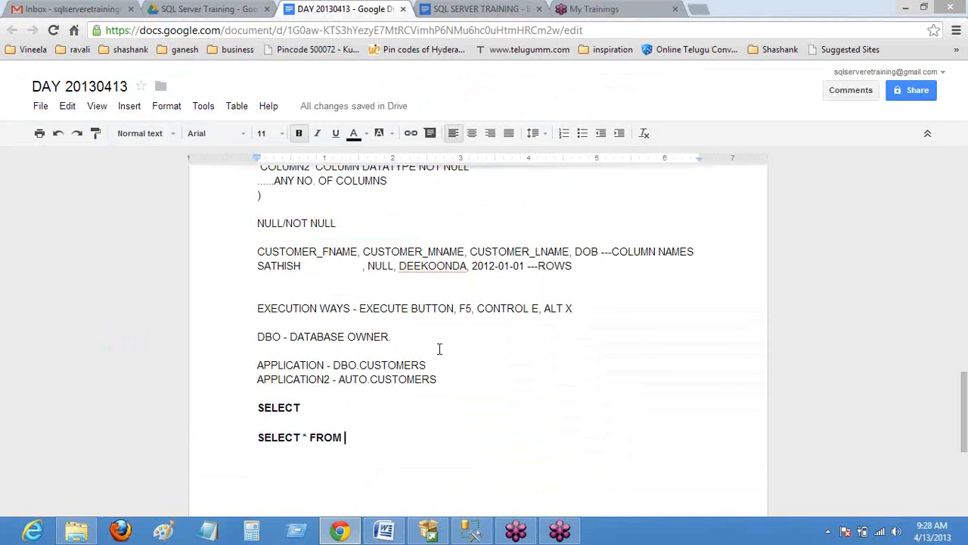
pyautogui.write('CUSTOMERS')
pyautogui.write('SELECT')
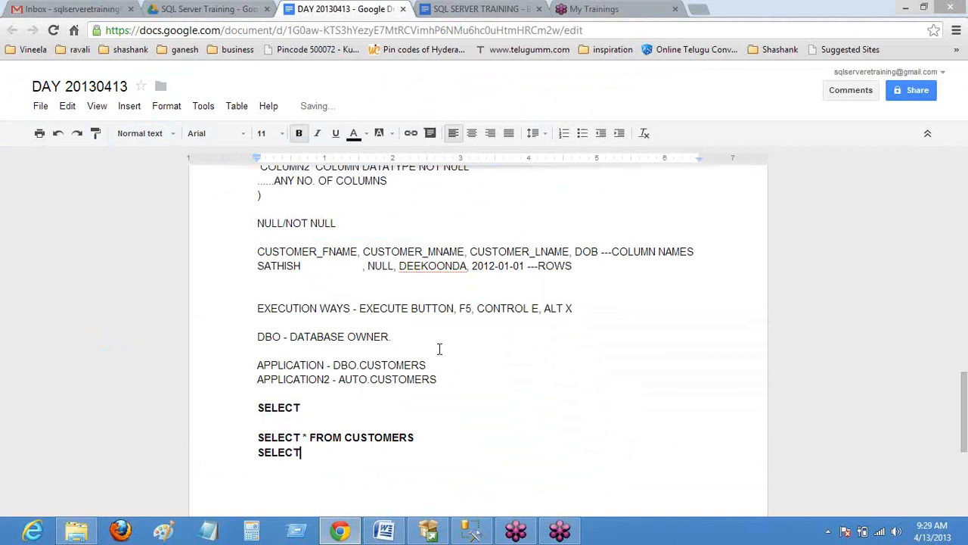
pyautogui.write('* FROM')
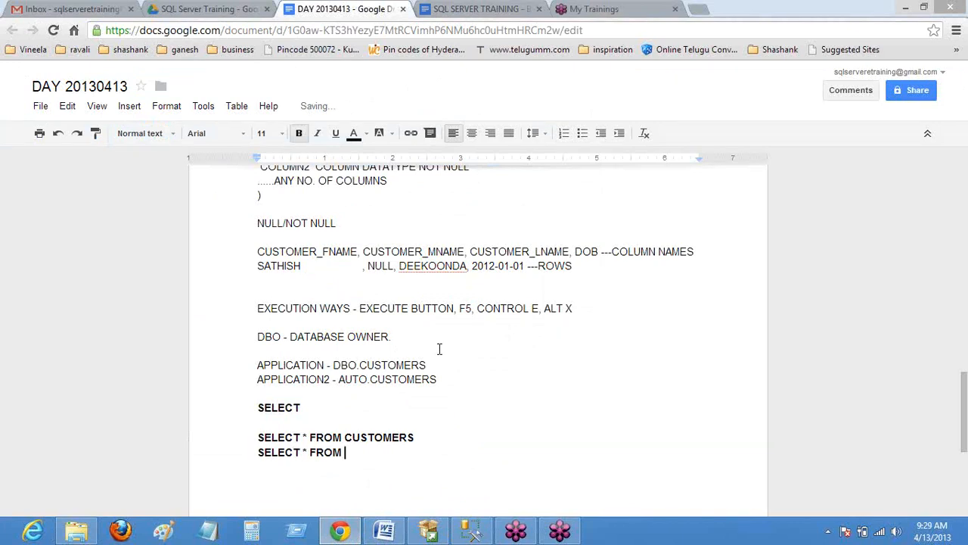
pyautogui.write('CUST')
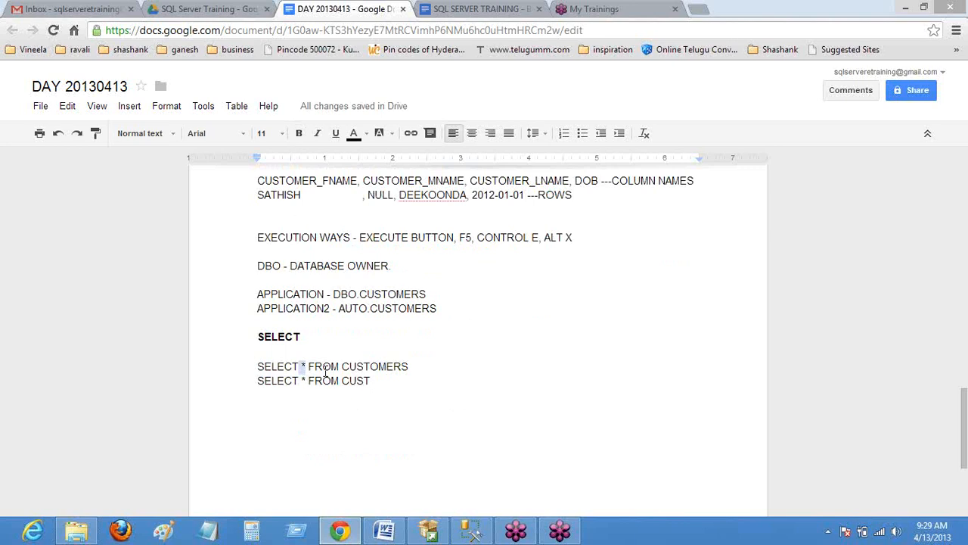
# - Select the two SELECT query lines for copying
pyautogui.doubleClick(321, 367)
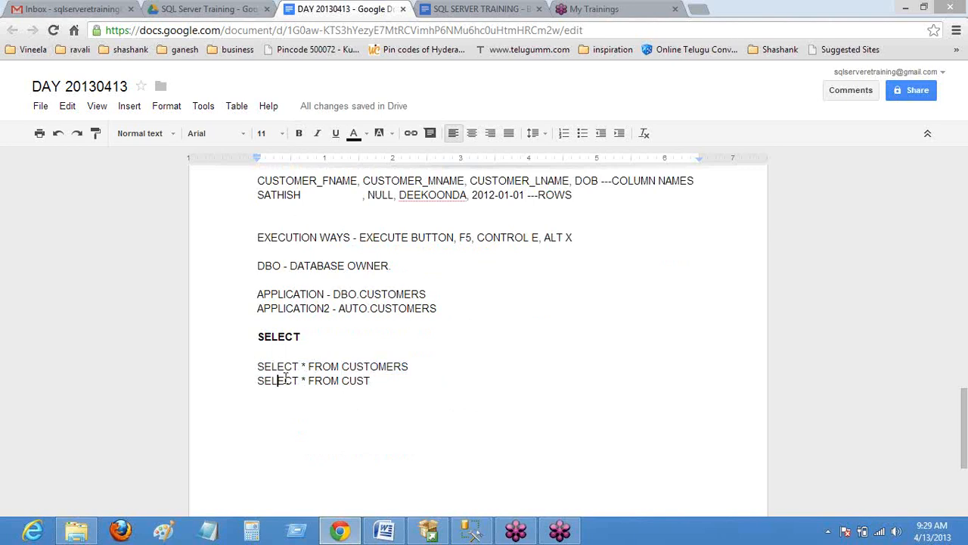
pyautogui.moveTo(257, 366); pyautogui.dragTo(369, 381)
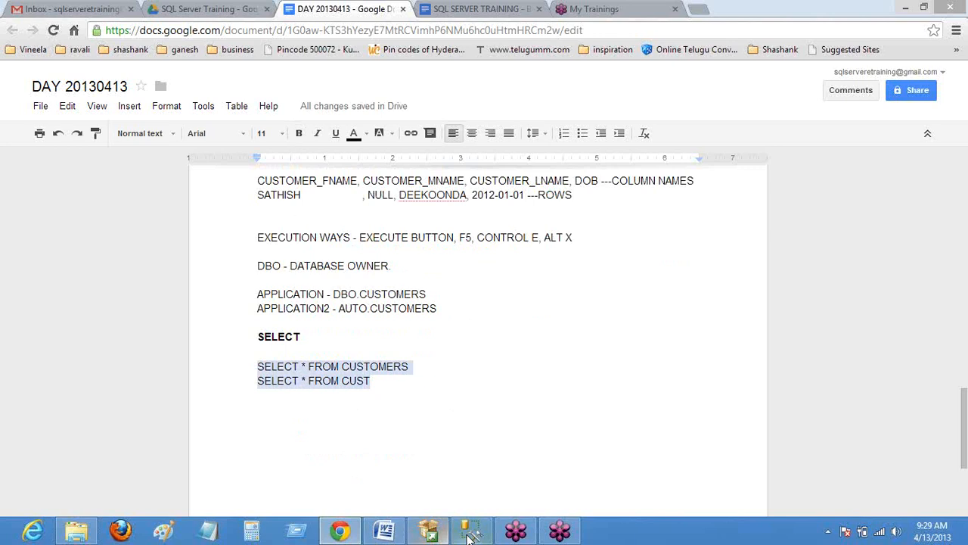
# - Execute both SELECT statements in SSMS, returning empty CUSTOMERS and CUST column grids
pyautogui.click(472, 529)
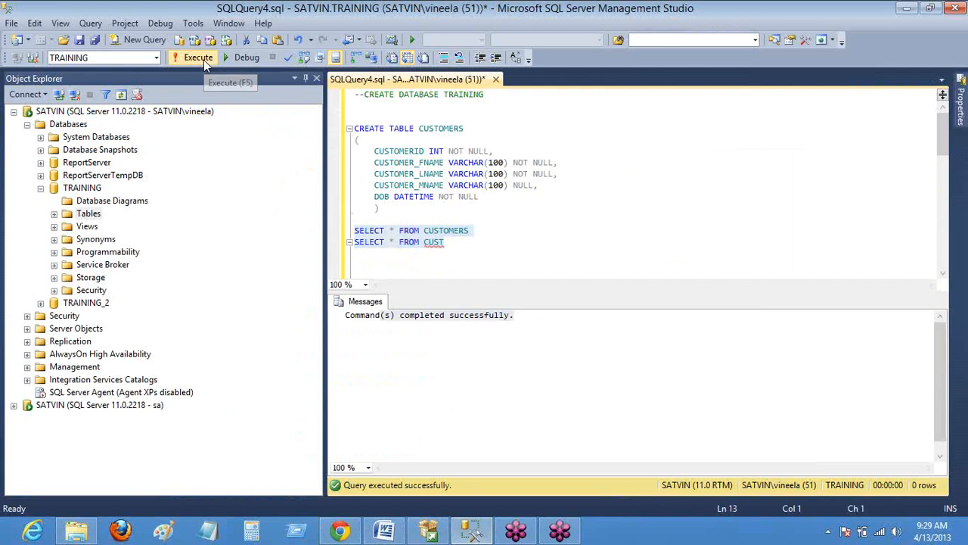
pyautogui.click(197, 57)
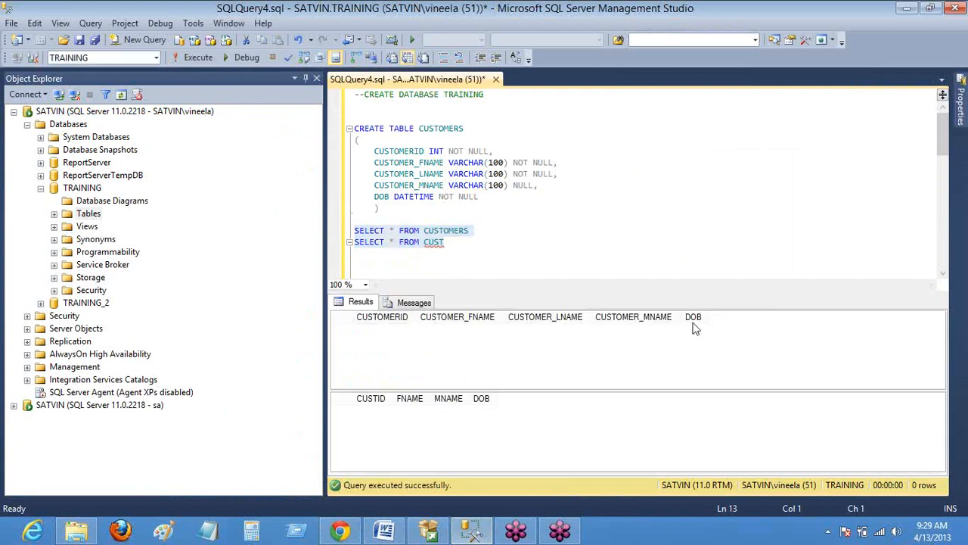
pyautogui.moveTo(375, 411)
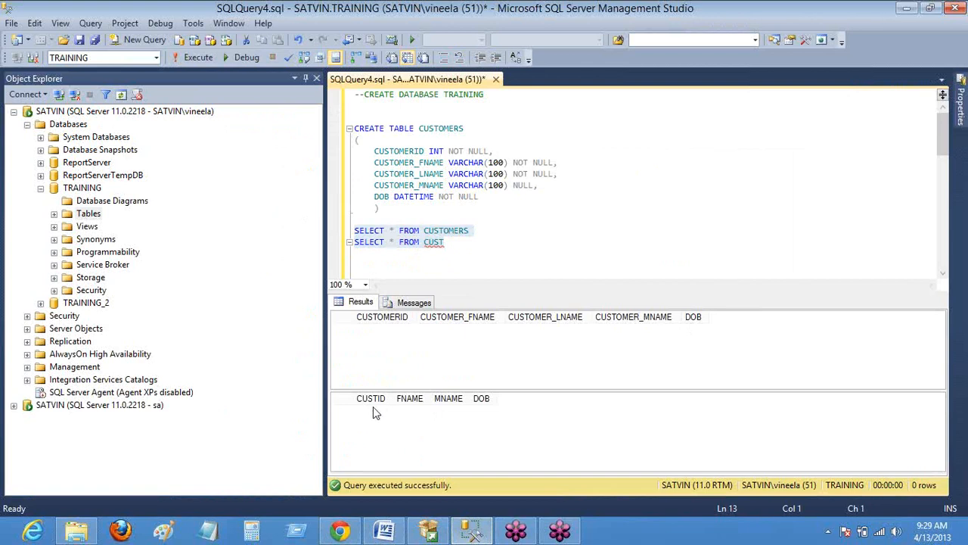
pyautogui.moveTo(478, 412)
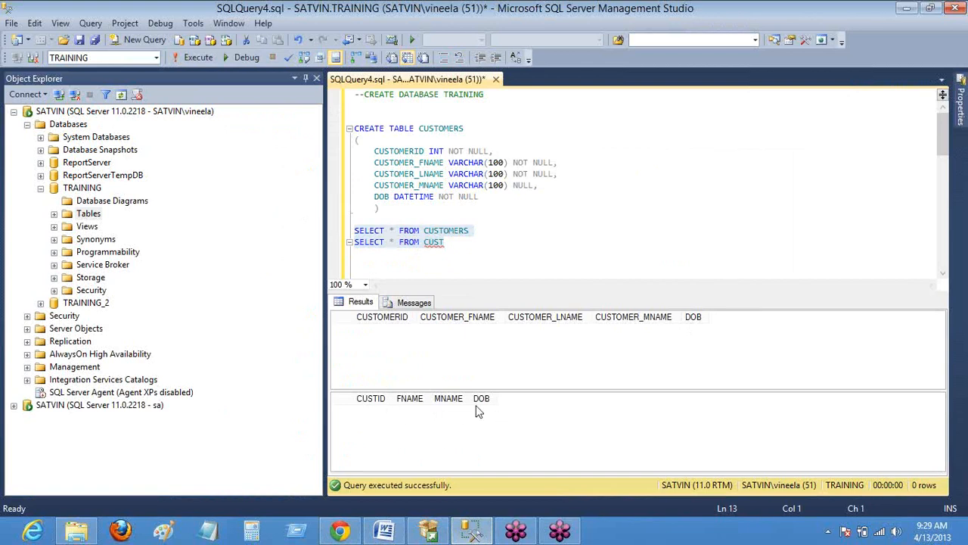
pyautogui.moveTo(493, 415)
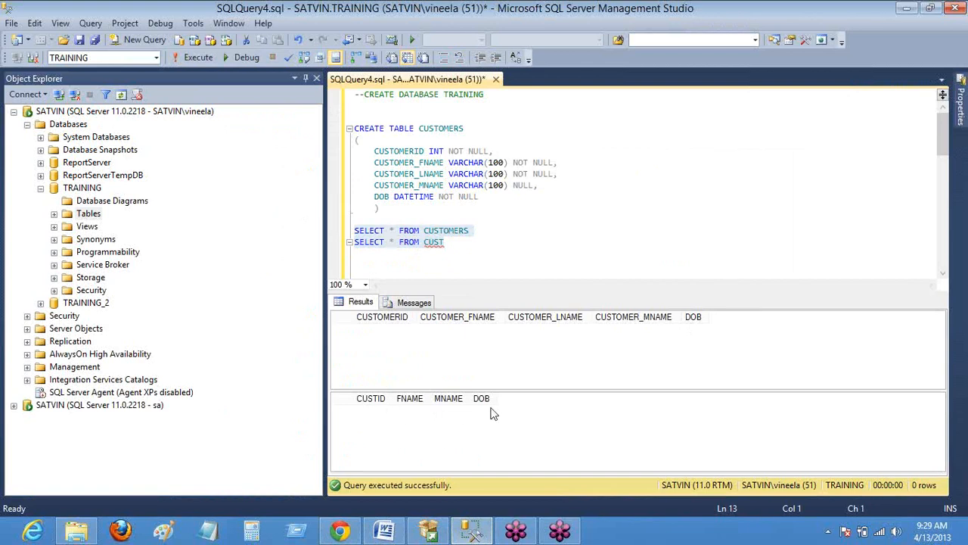